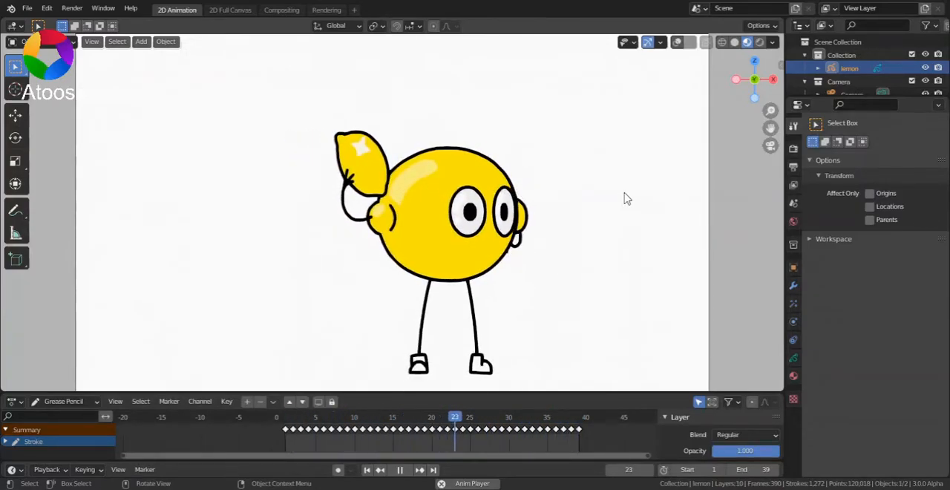
- Create a new 2D Animation file and draw a black circle stroke at frame 1
left_click(400, 469)
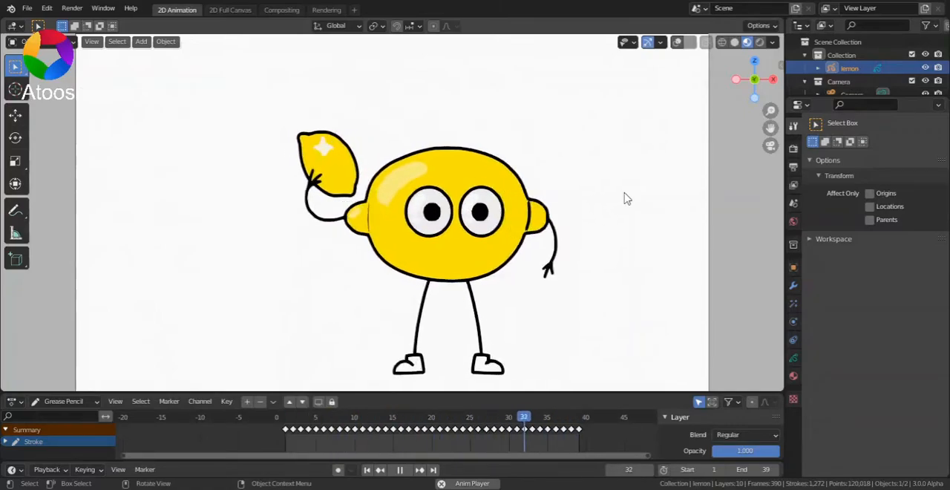
left_click(399, 469)
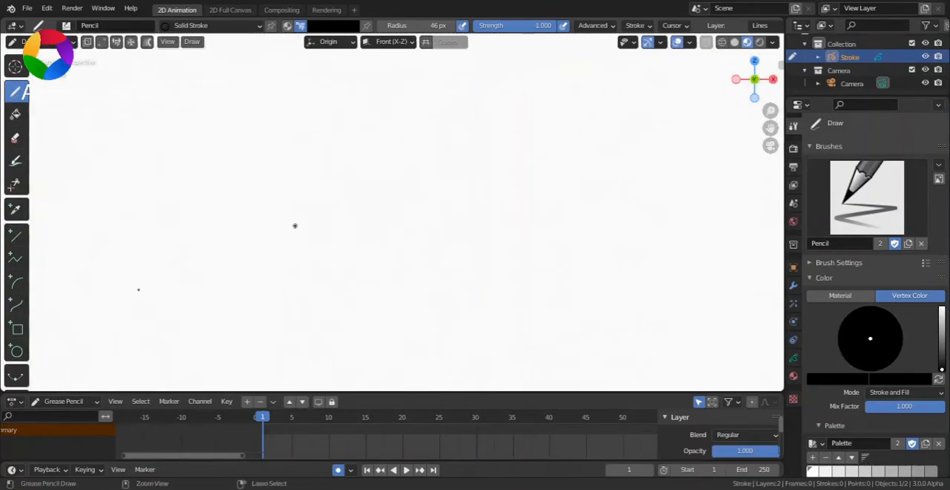
left_click(16, 351)
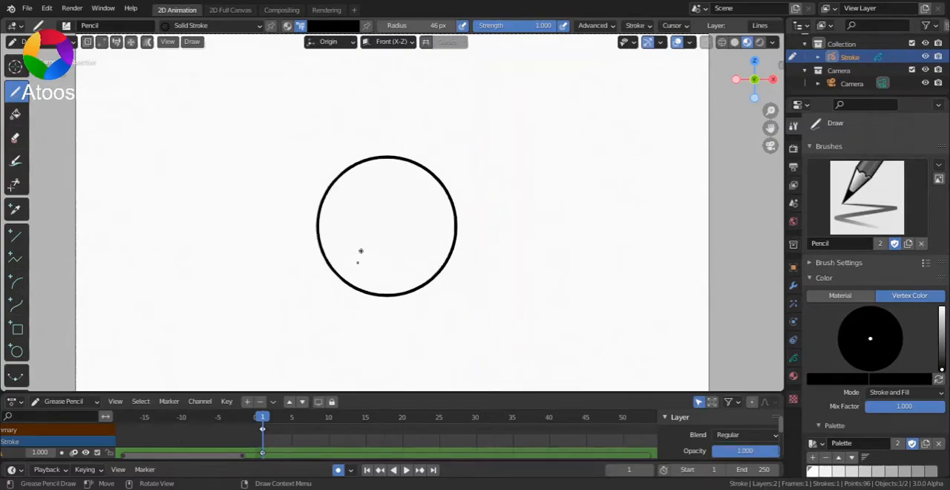
left_click(398, 469)
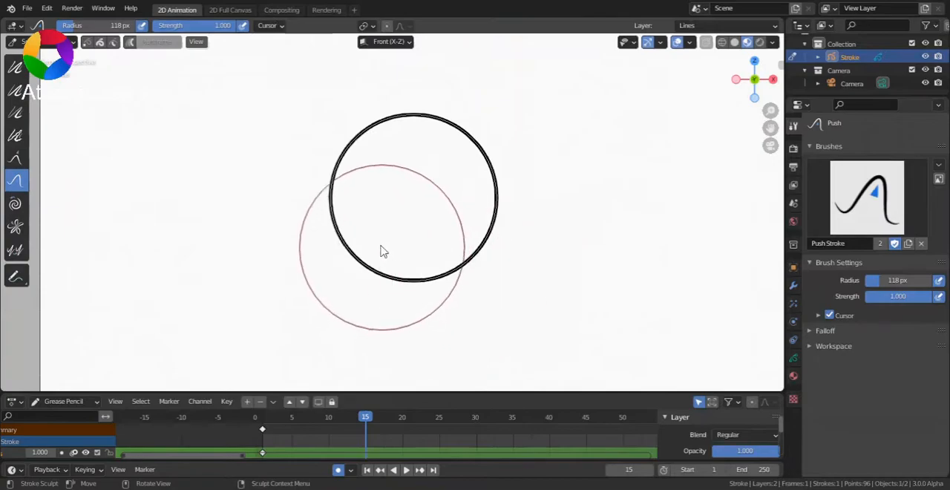
- Push the circle's outline out into rough triangle corners and a sharp top point
left_click_drag(383, 250, 477, 250)
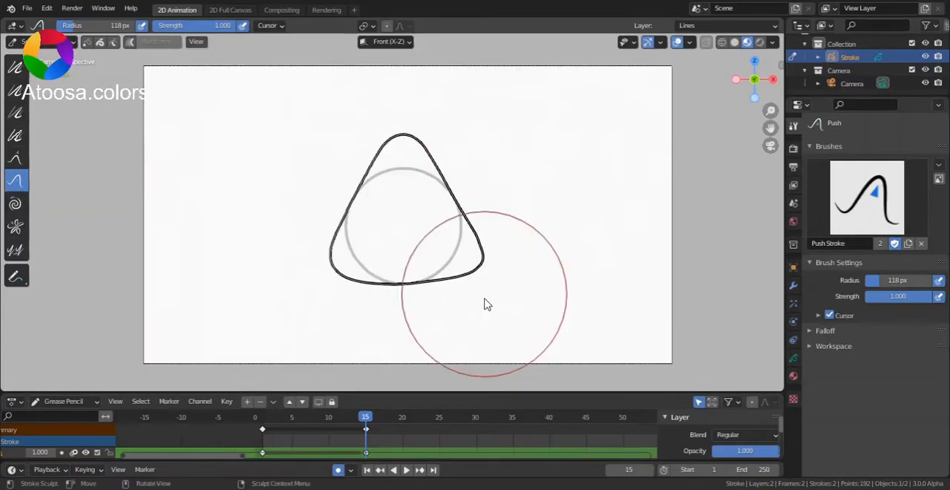
left_click_drag(486, 304, 482, 323)
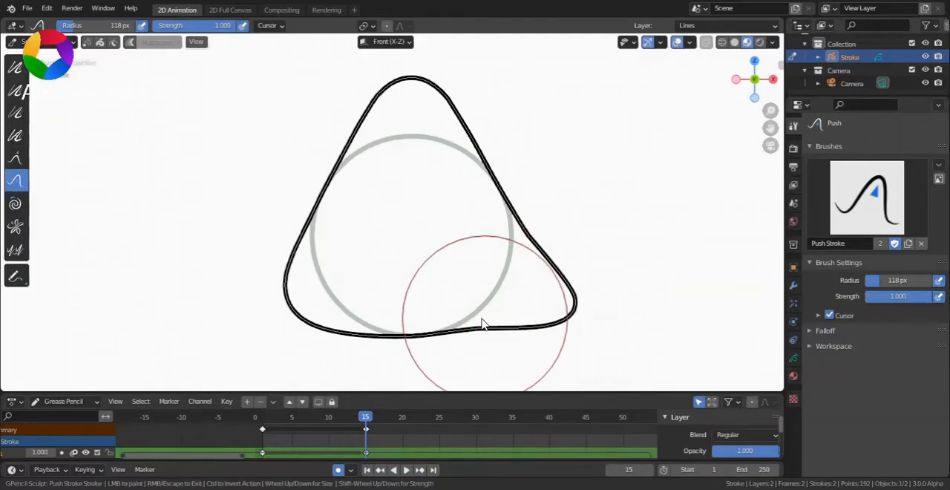
left_click_drag(482, 322, 275, 310)
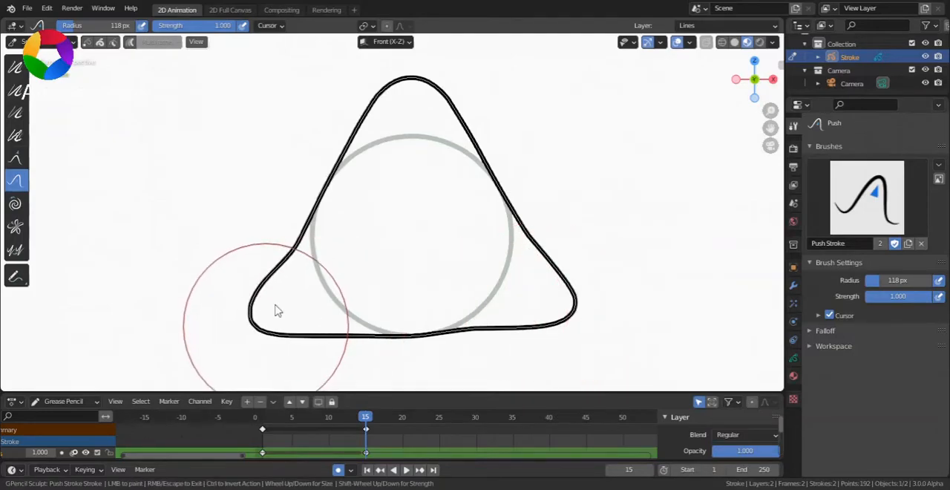
left_click_drag(278, 310, 312, 249)
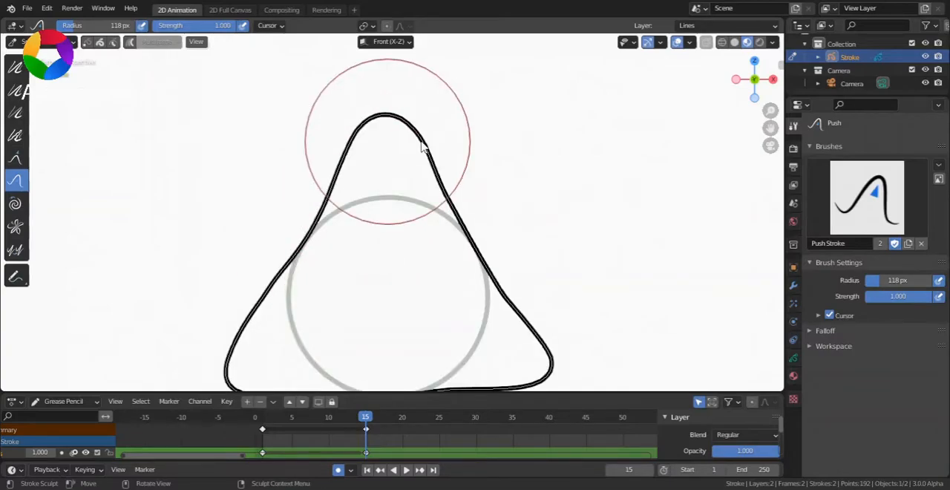
left_click_drag(423, 145, 338, 144)
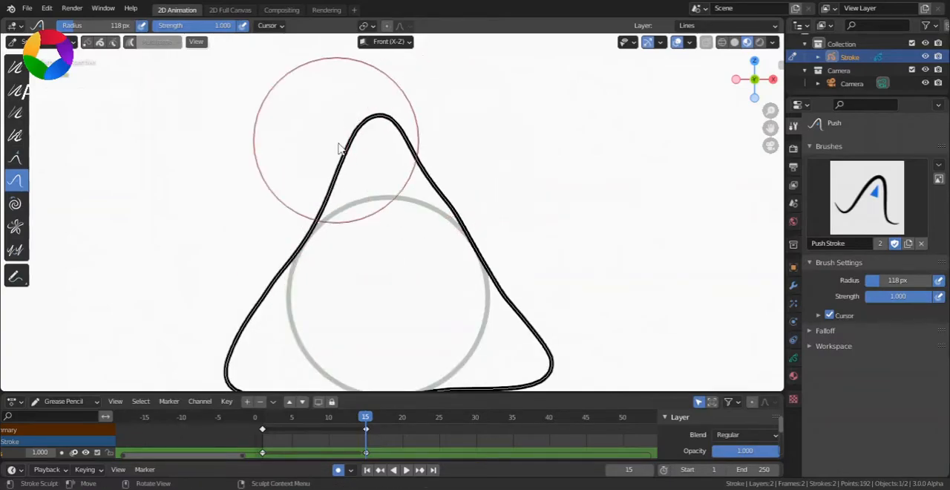
left_click_drag(338, 144, 414, 134)
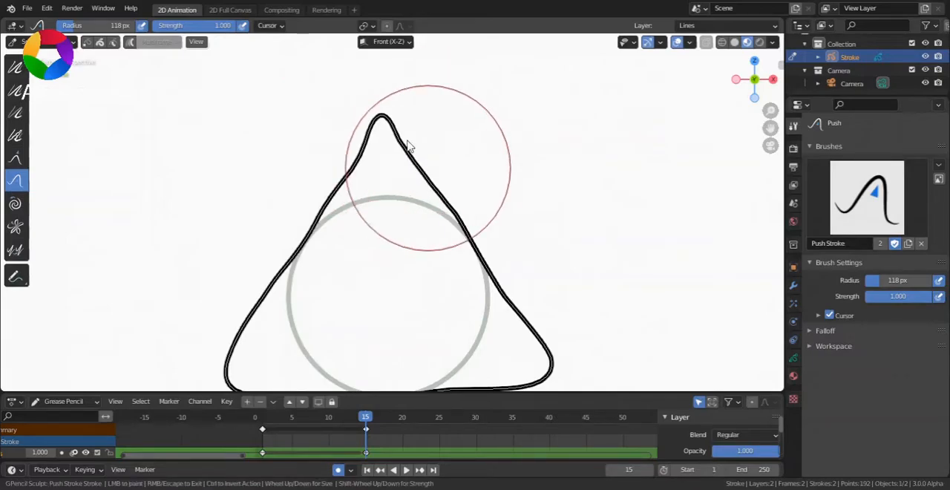
- Straighten the triangle's left and right edges and tidy its lower corners
left_click_drag(408, 144, 479, 249)
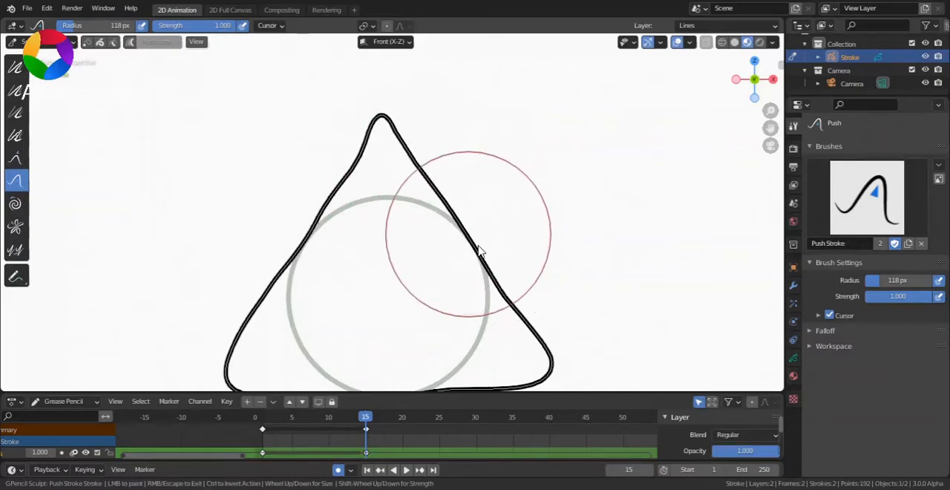
left_click_drag(479, 249, 360, 159)
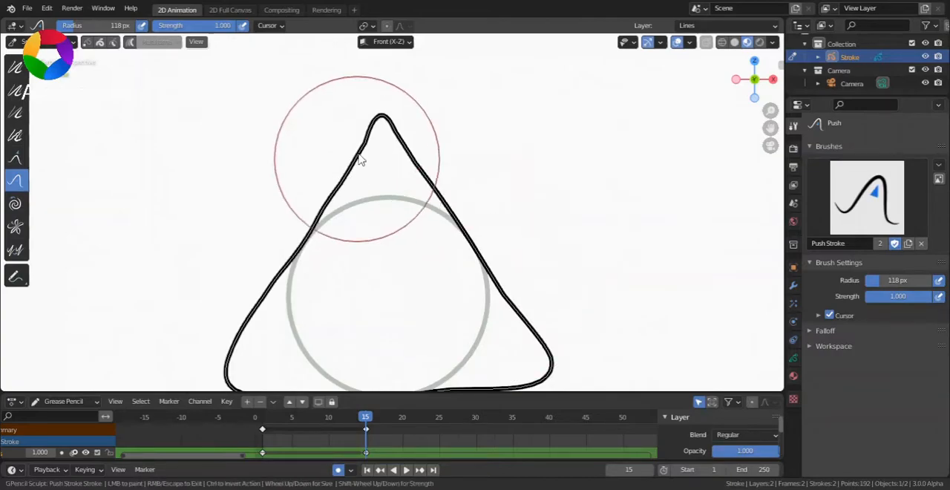
left_click_drag(360, 160, 295, 268)
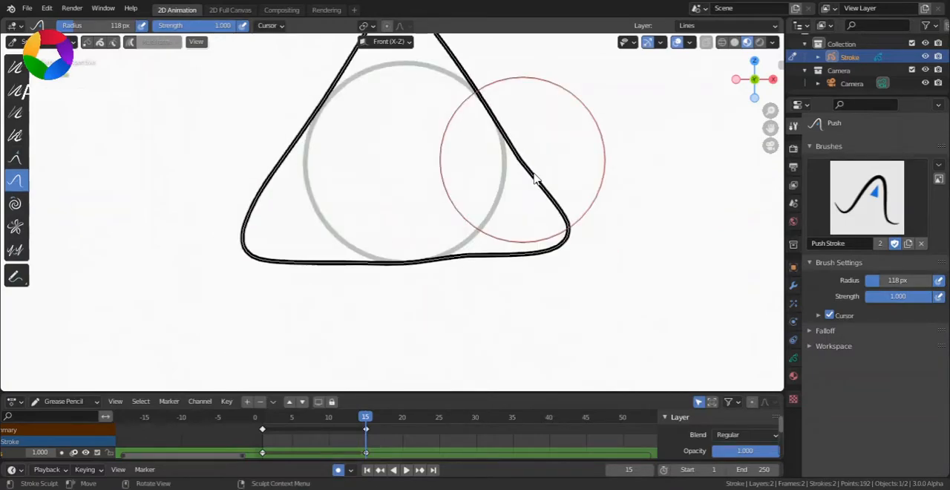
left_click_drag(534, 182, 586, 226)
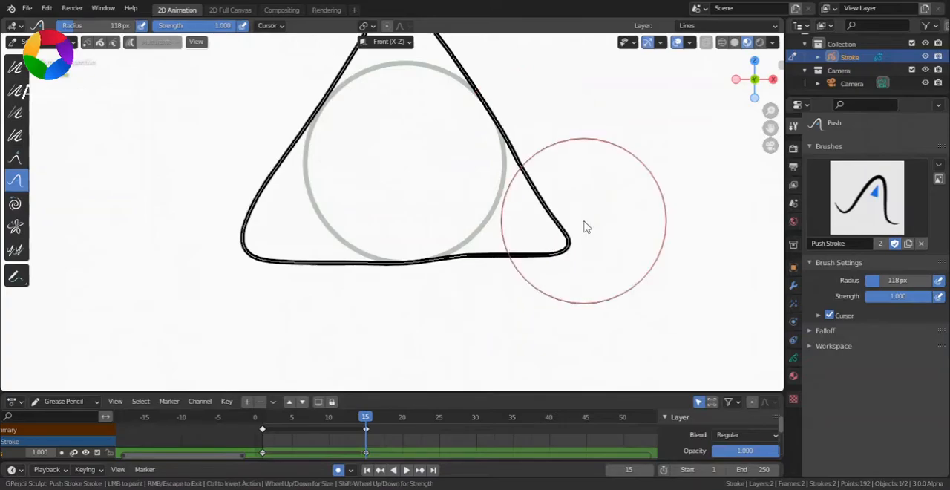
left_click_drag(586, 223, 334, 249)
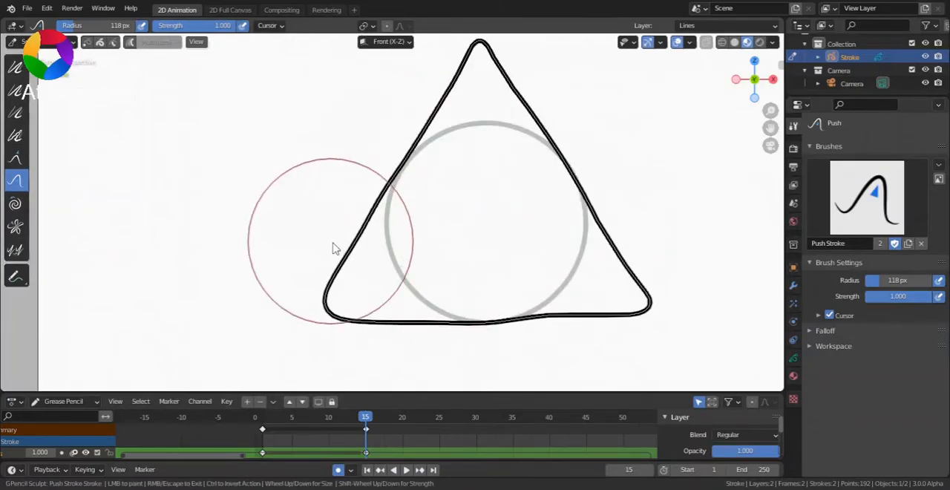
left_click_drag(334, 249, 290, 273)
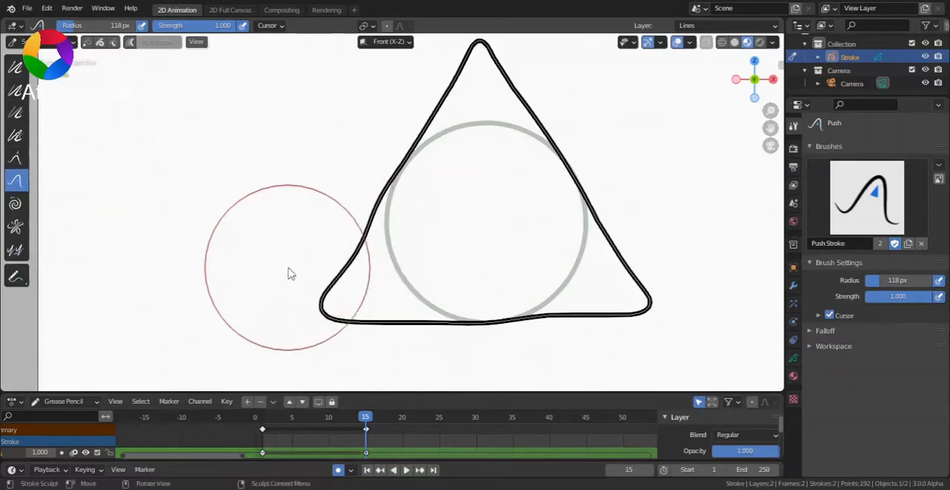
left_click_drag(289, 268, 356, 208)
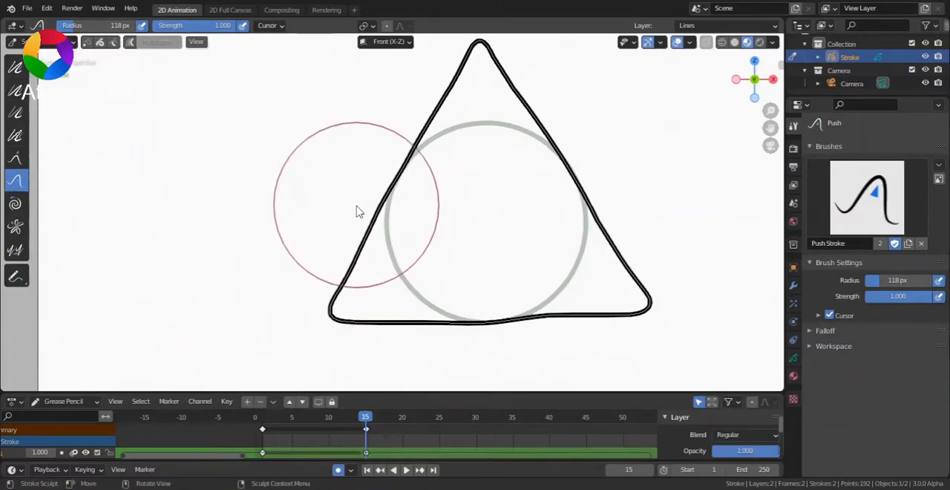
left_click_drag(360, 211, 420, 134)
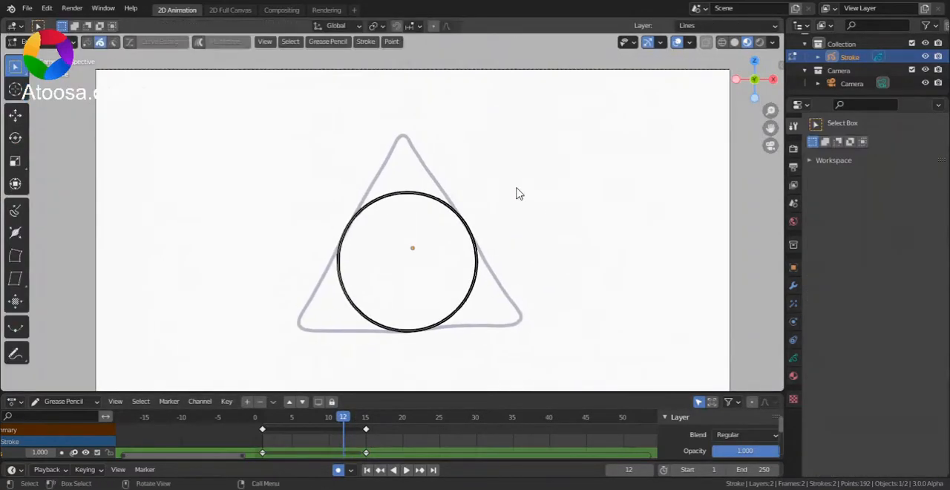
mouse_move(316, 307)
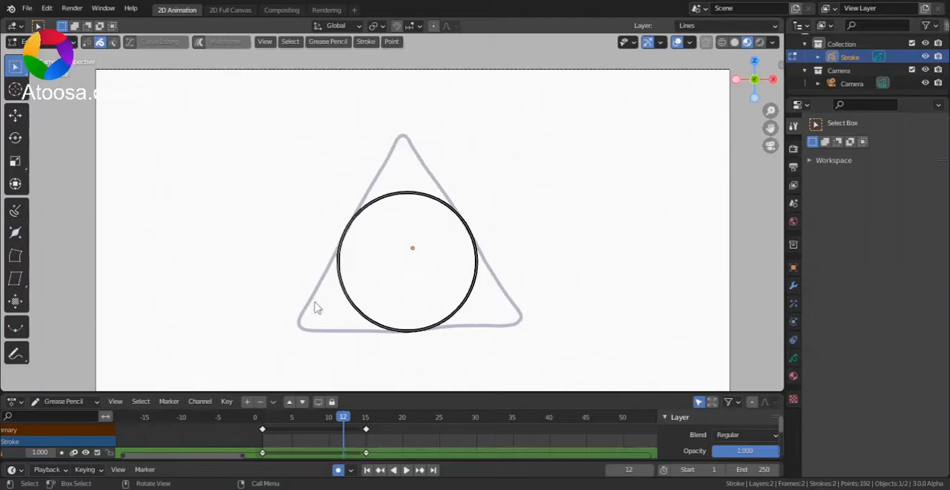
mouse_move(15, 327)
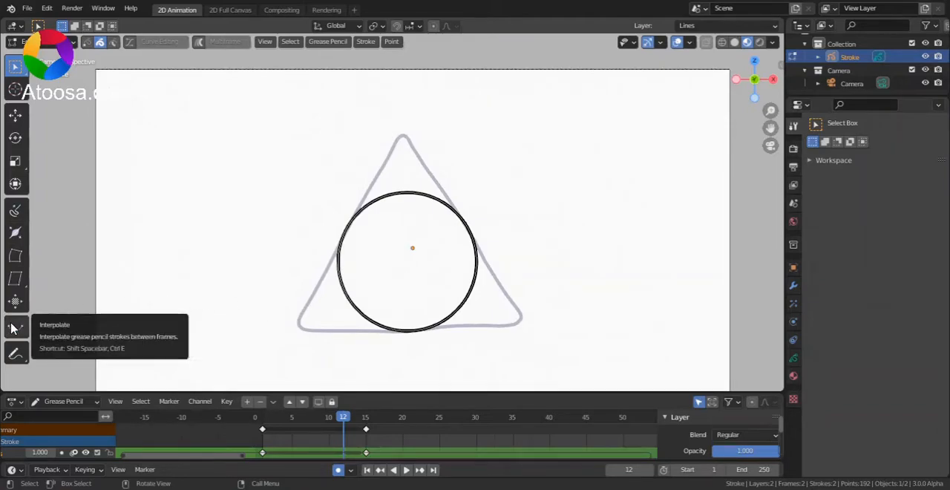
mouse_move(16, 332)
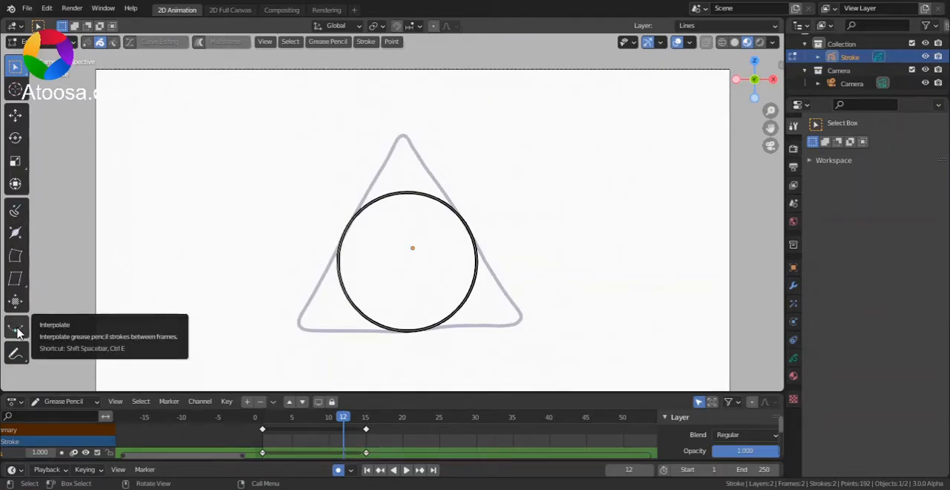
left_click(16, 326)
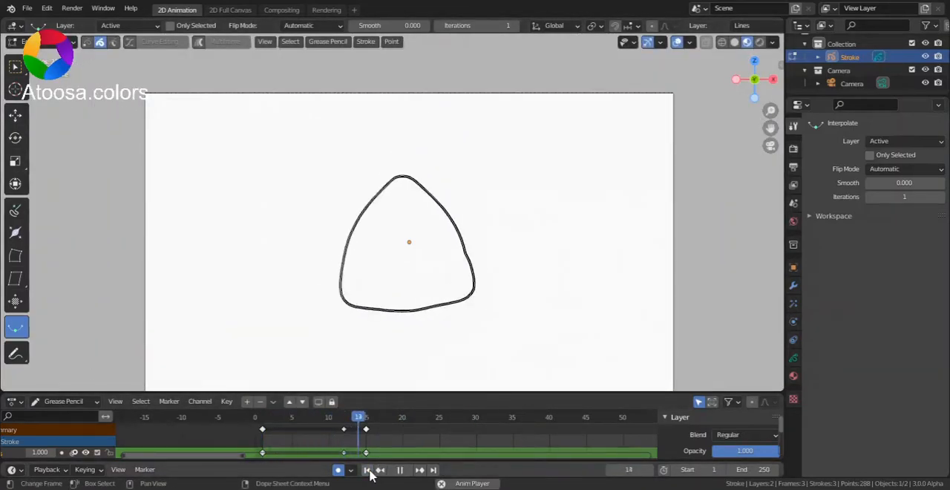
left_click(399, 469)
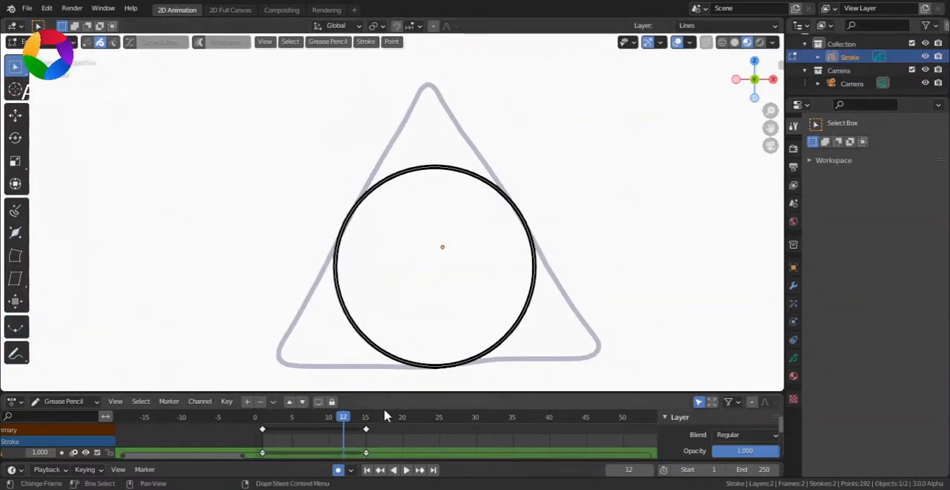
mouse_move(399, 100)
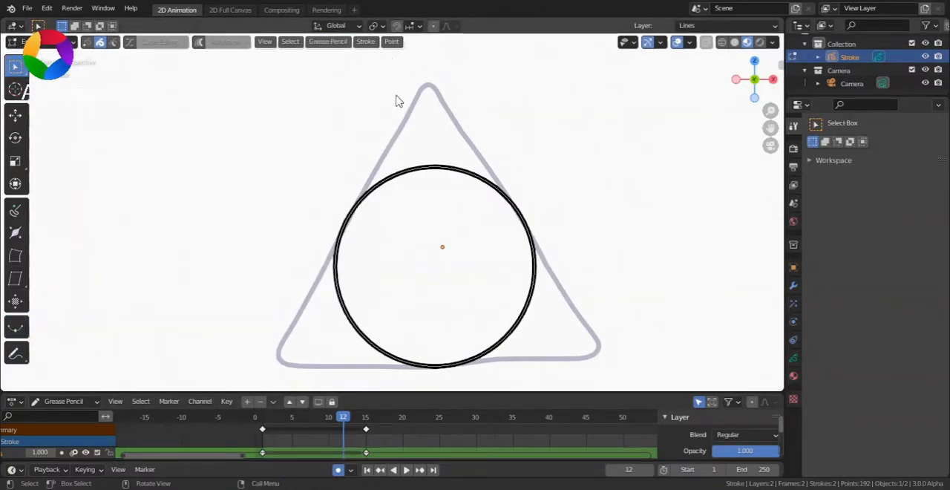
- Run Grease Pencil Interpolate Sequence to fill frames 1–15 with in-between strokes
left_click(327, 40)
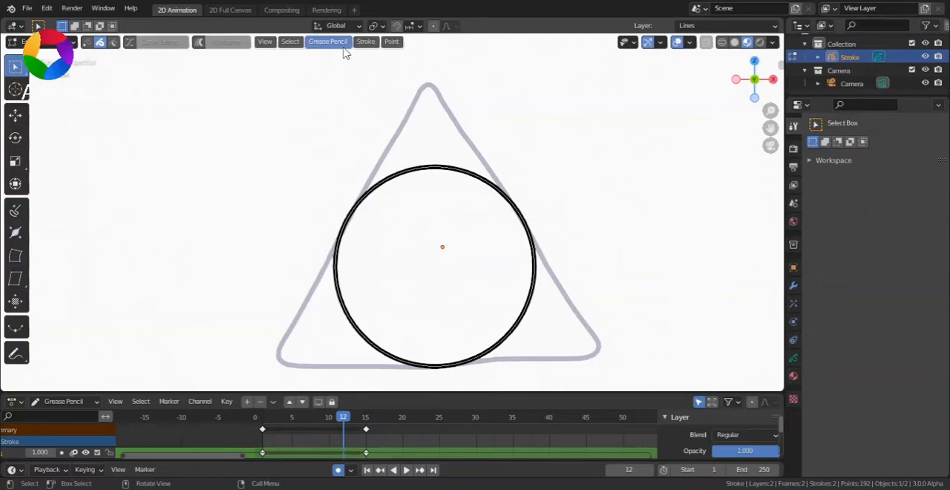
left_click(327, 41)
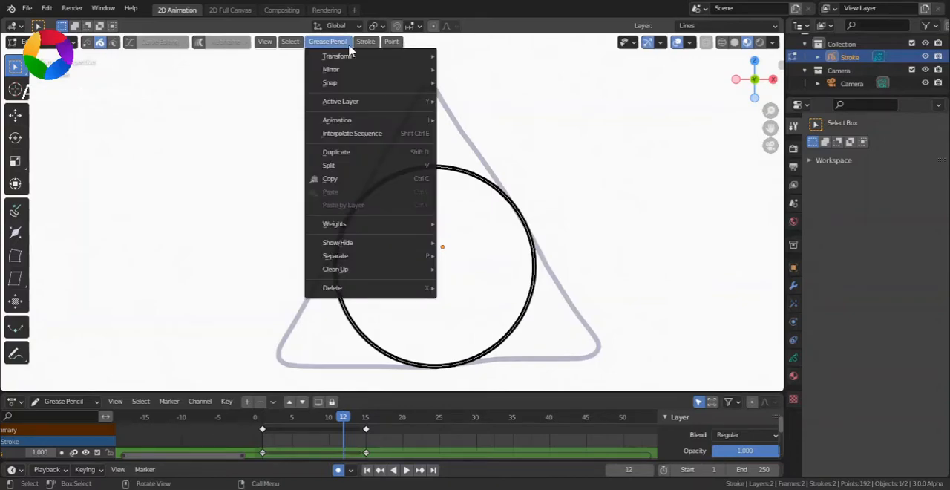
mouse_move(364, 133)
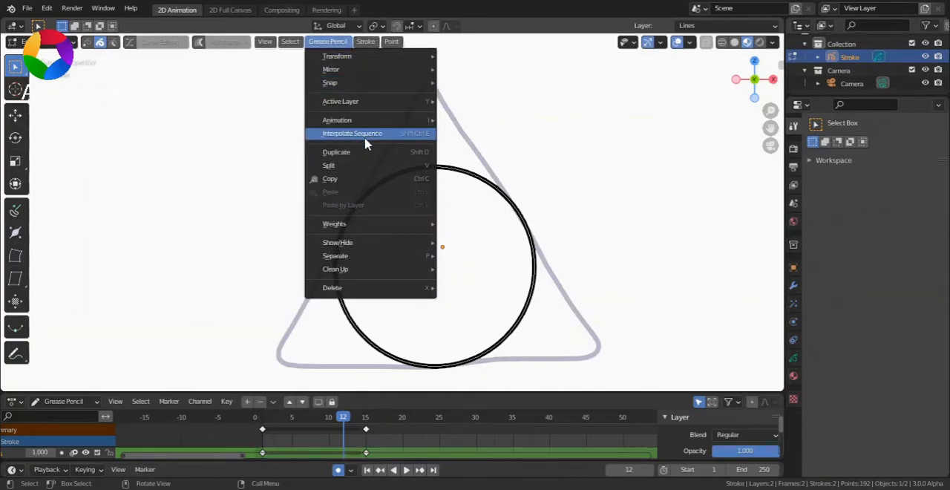
left_click(351, 133)
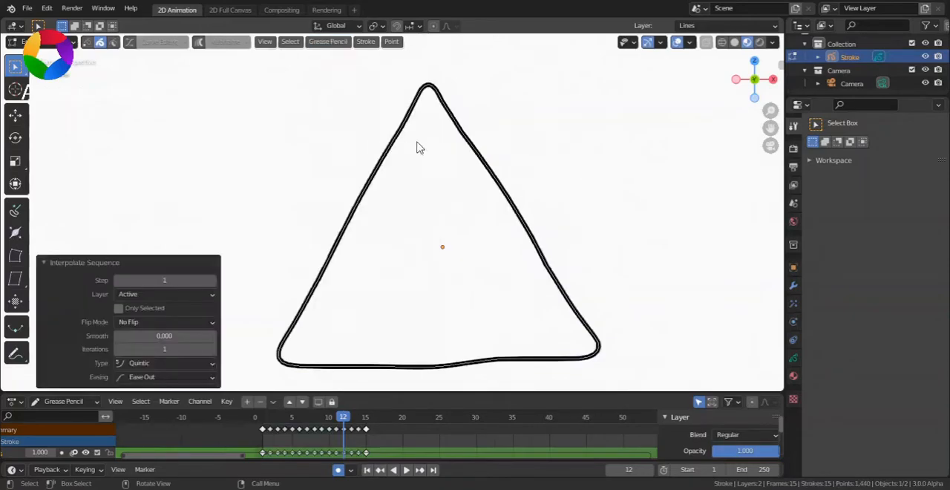
mouse_move(486, 249)
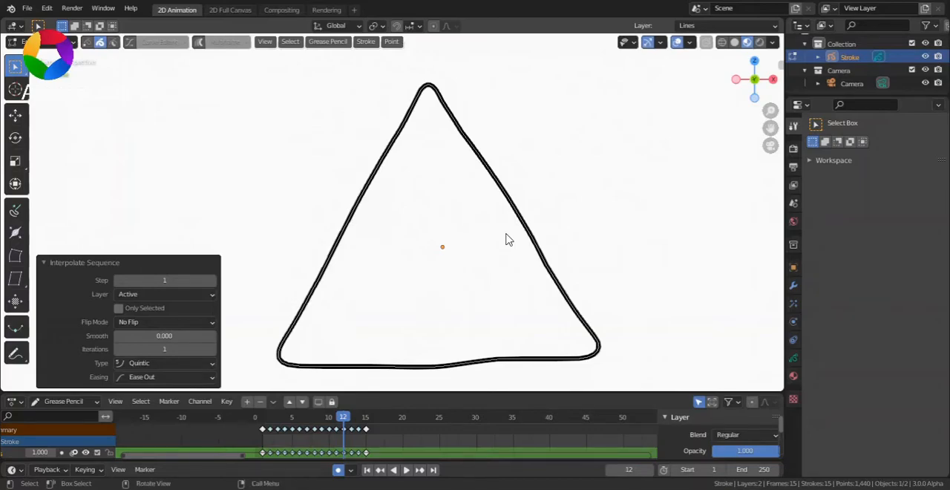
mouse_move(254, 225)
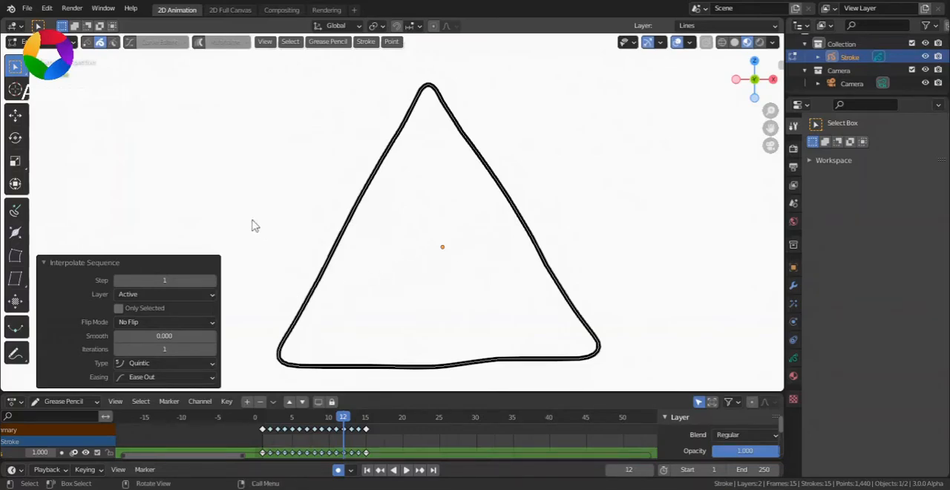
- Set the interpolation flip mode to automatic
left_click(164, 321)
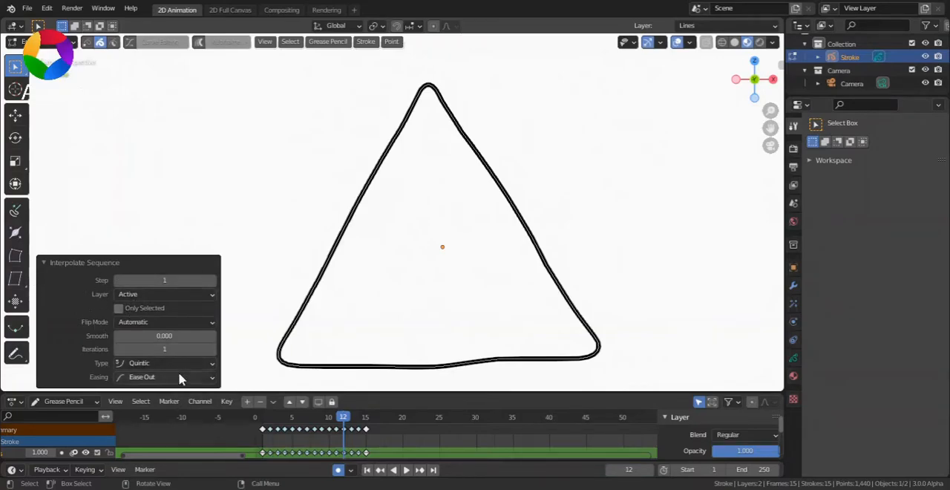
mouse_move(165, 377)
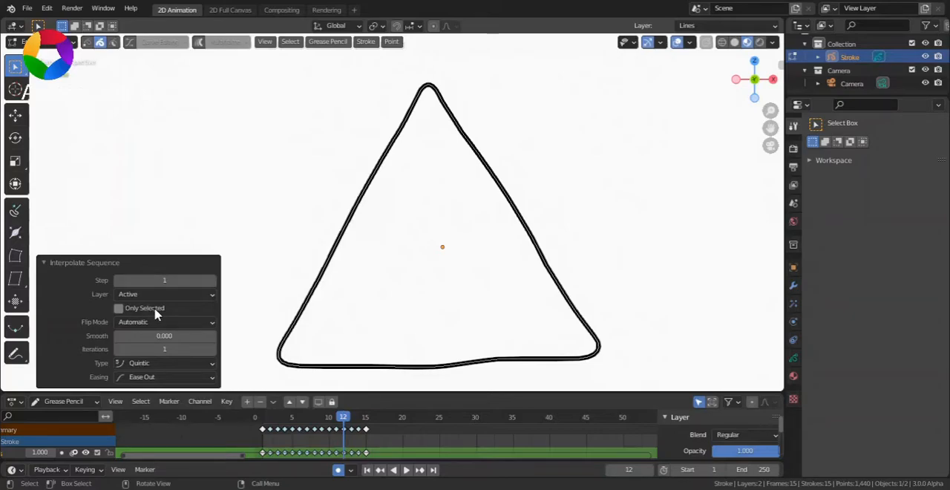
mouse_move(145, 307)
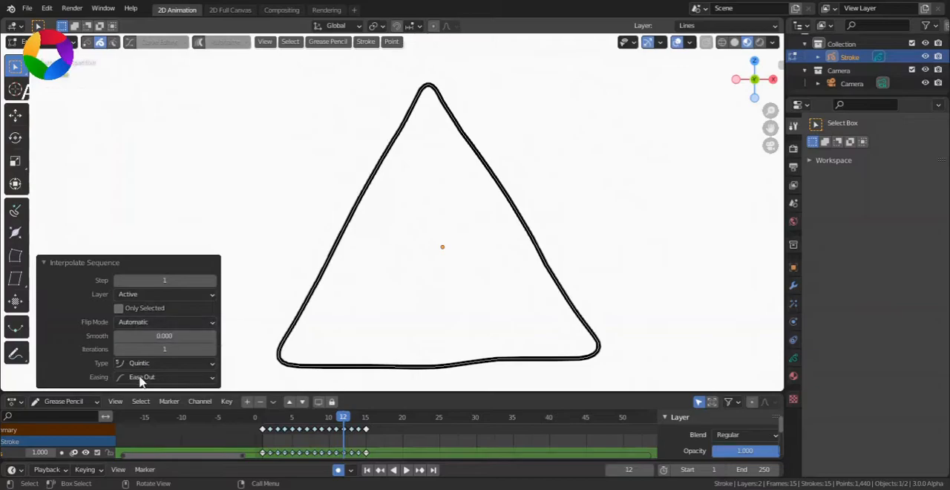
mouse_move(97, 356)
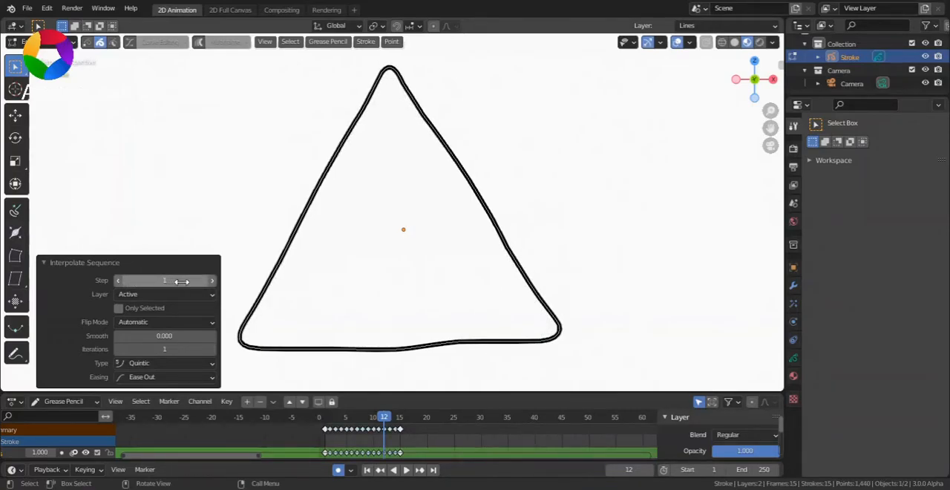
- Try interpolation Step 3, return it to 1, and test the Custom type
left_click_drag(164, 280, 182, 279)
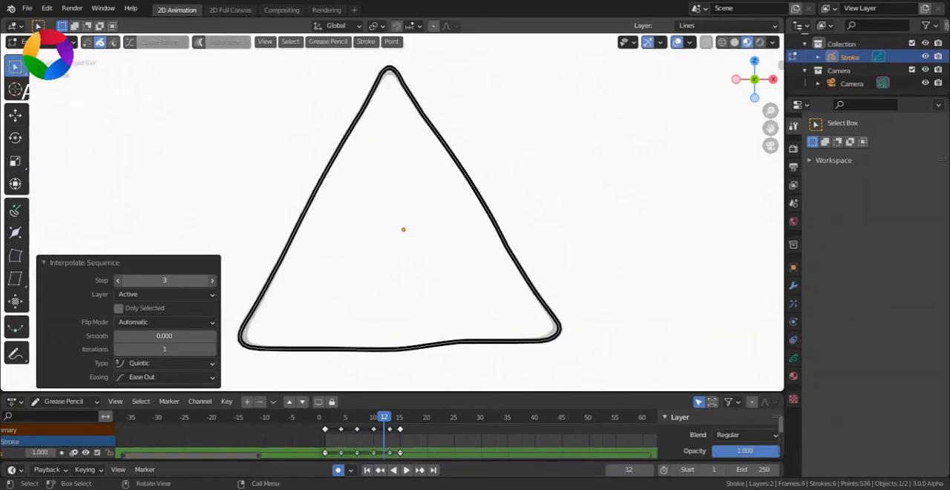
left_click(211, 280)
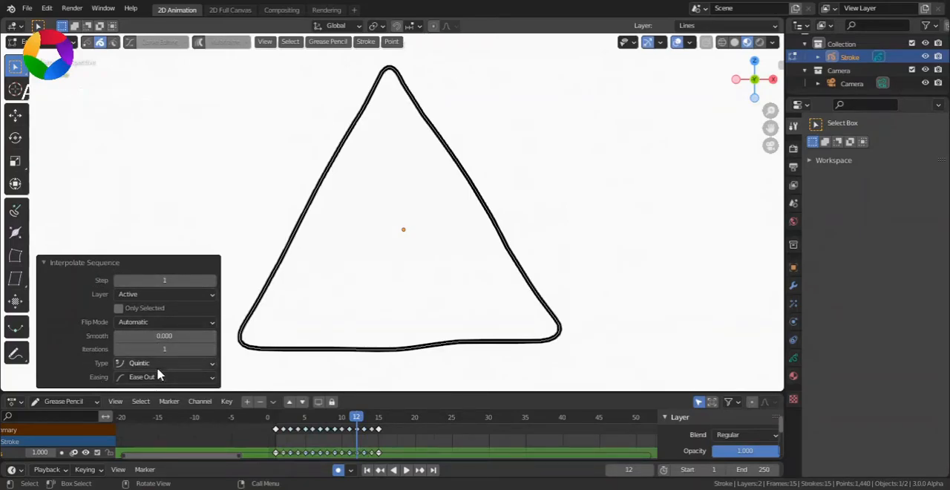
left_click(165, 362)
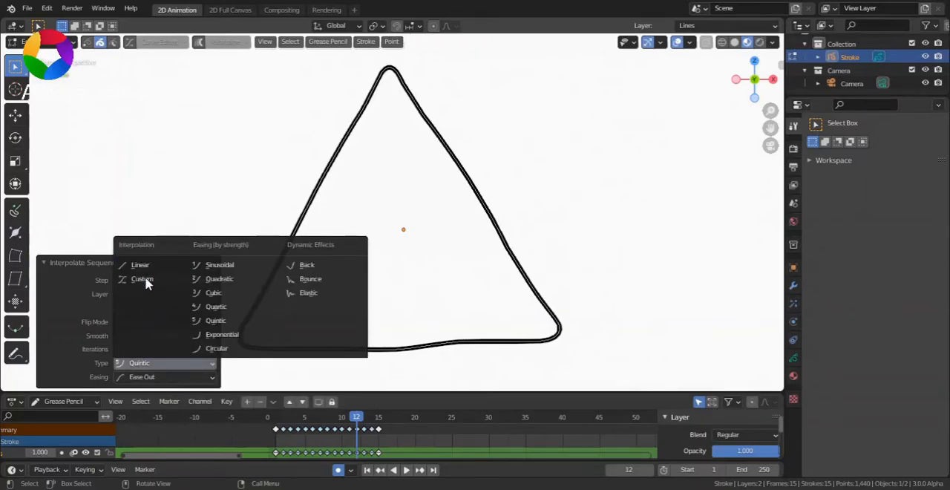
left_click(142, 279)
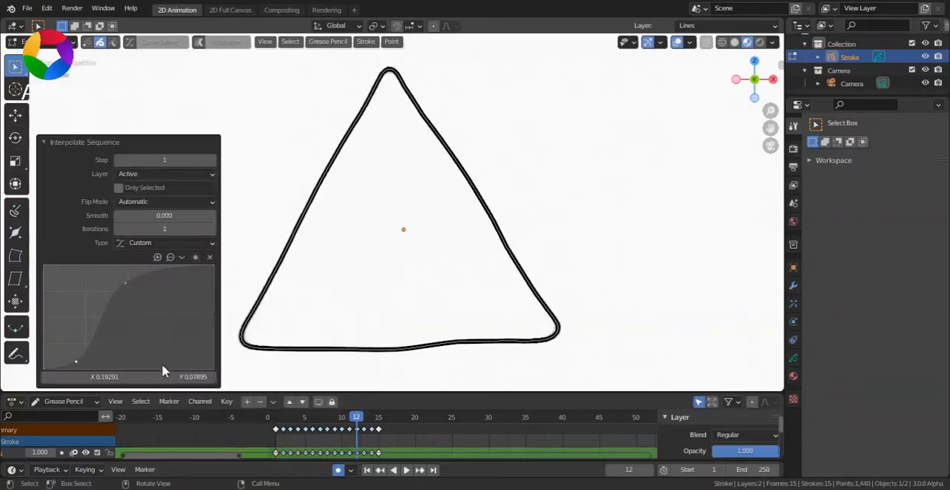
mouse_move(163, 243)
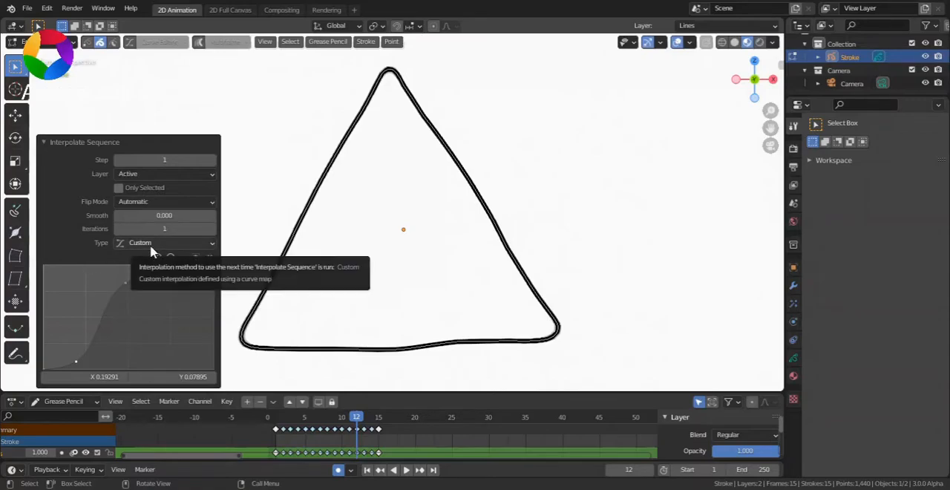
- Set the interpolation type to Quintic with Ease In and Out easing
left_click(163, 242)
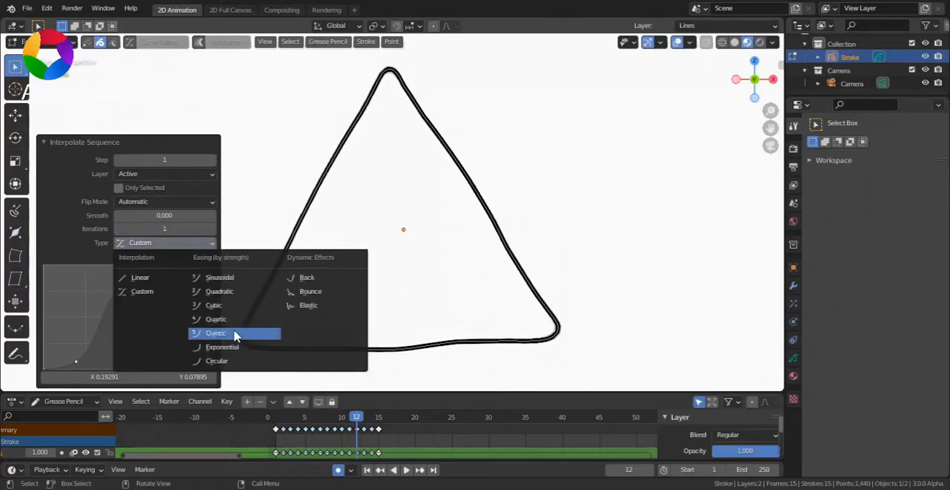
left_click(216, 332)
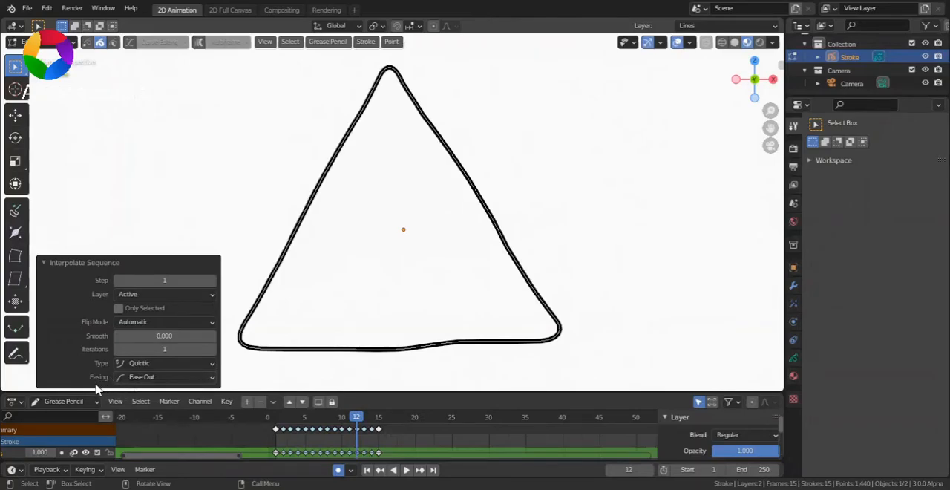
left_click(165, 377)
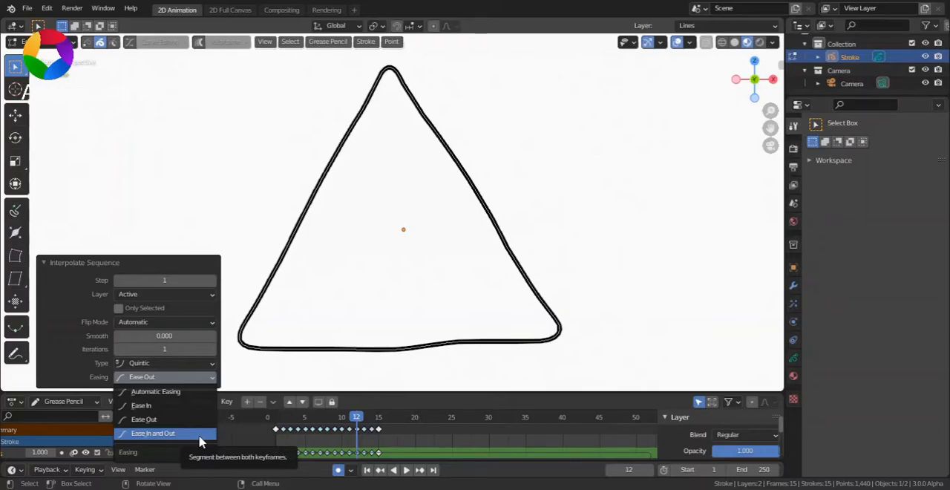
left_click(153, 433)
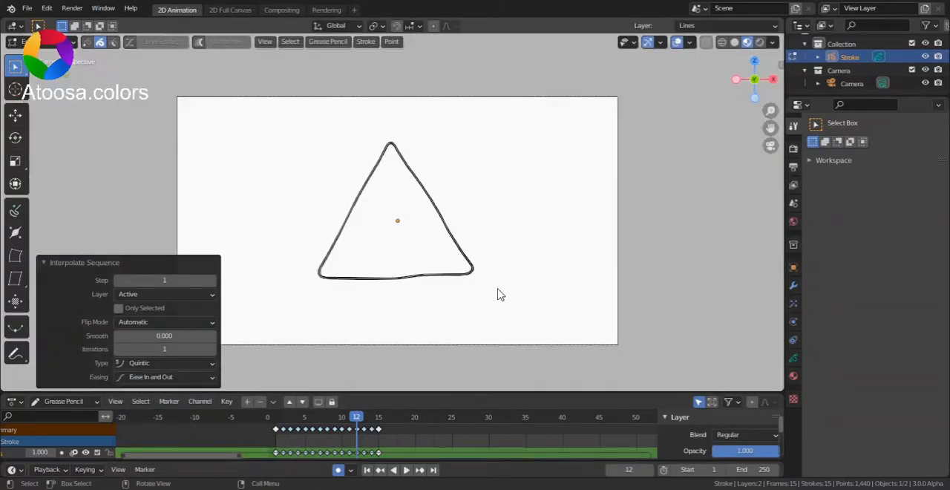
mouse_move(457, 163)
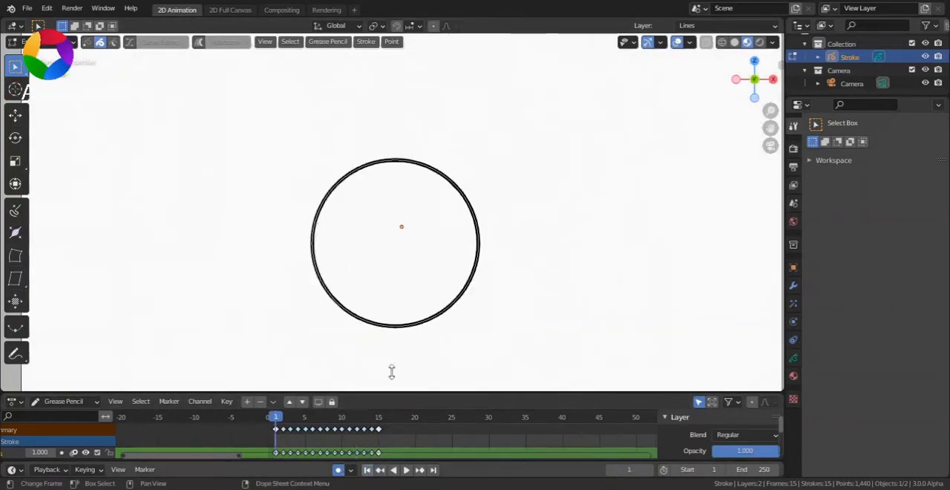
left_click(399, 469)
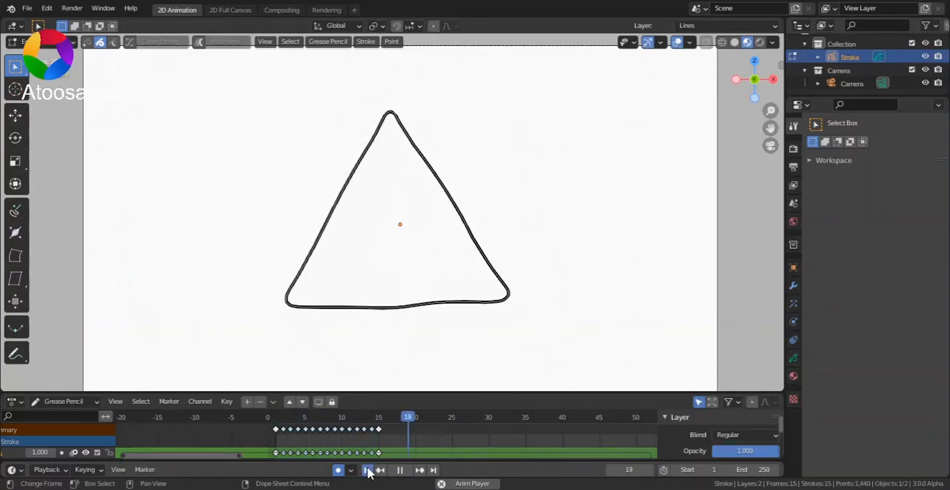
left_click(399, 469)
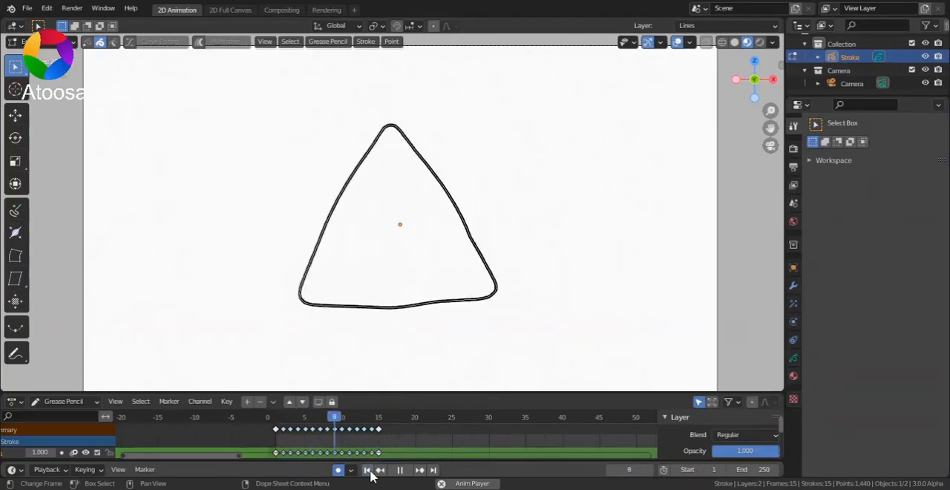
left_click(400, 469)
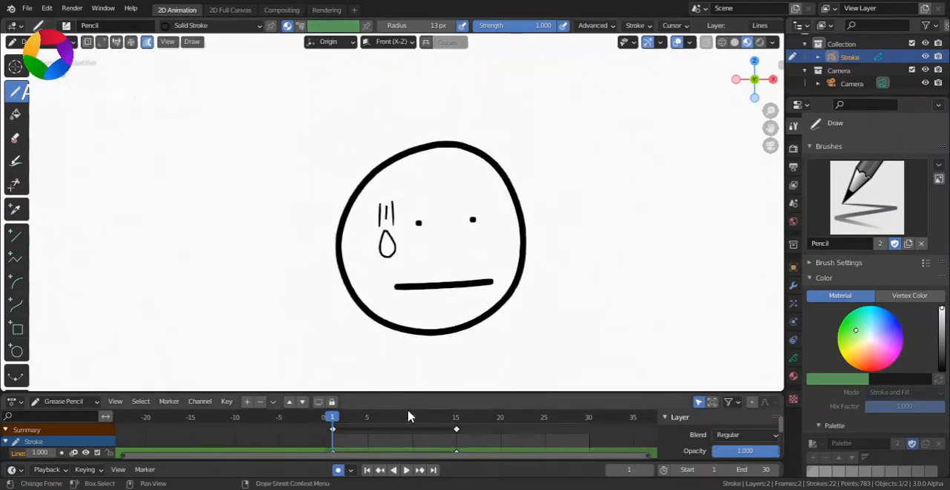
- Scrub to an in-between frame, then view the face at its second keyframe
left_click(381, 469)
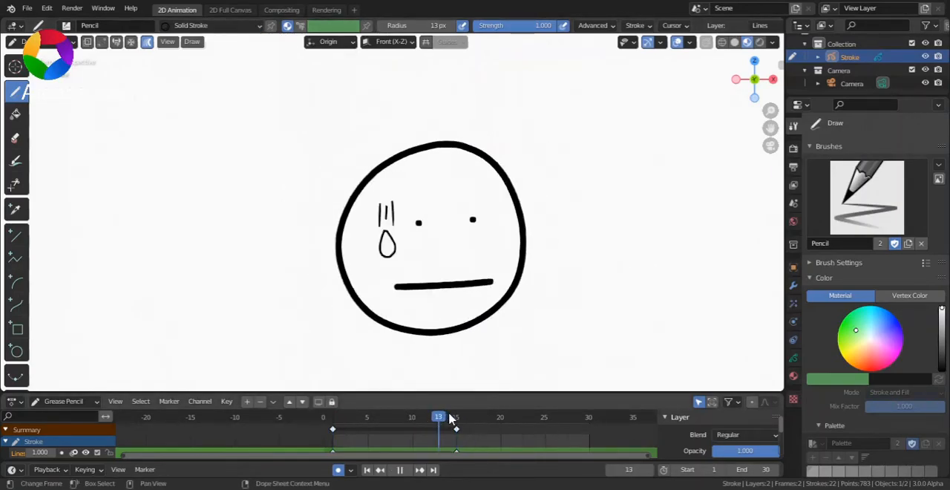
left_click(455, 416)
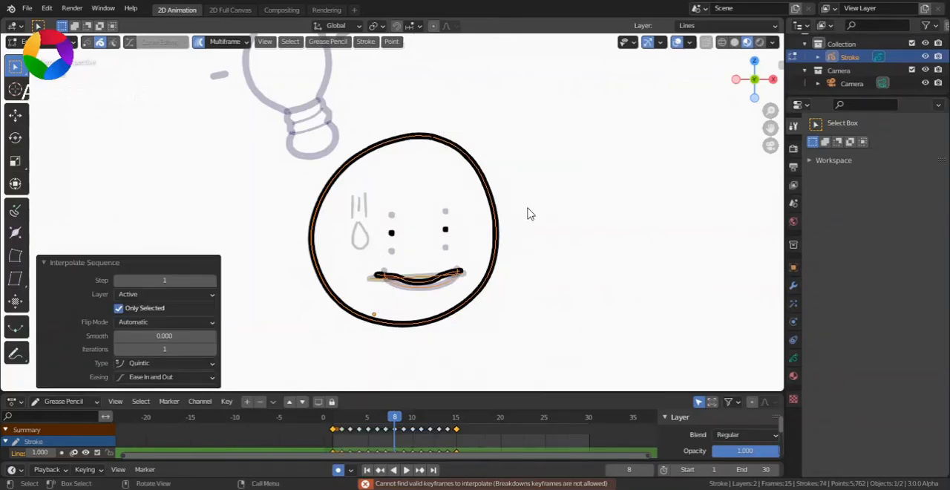
mouse_move(106, 270)
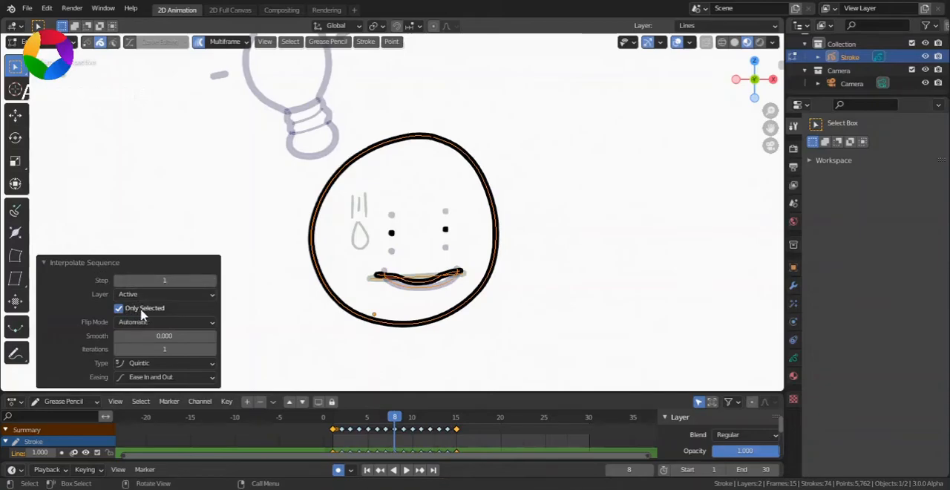
mouse_move(357, 374)
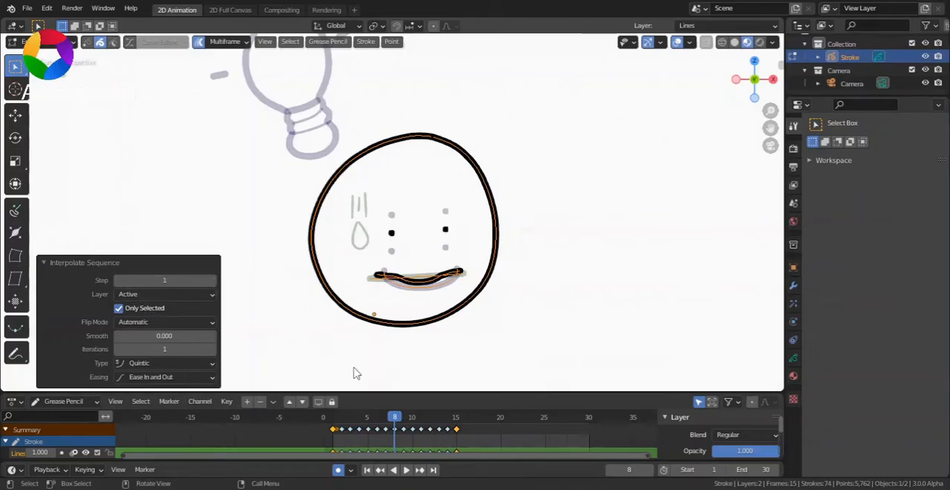
left_click(391, 469)
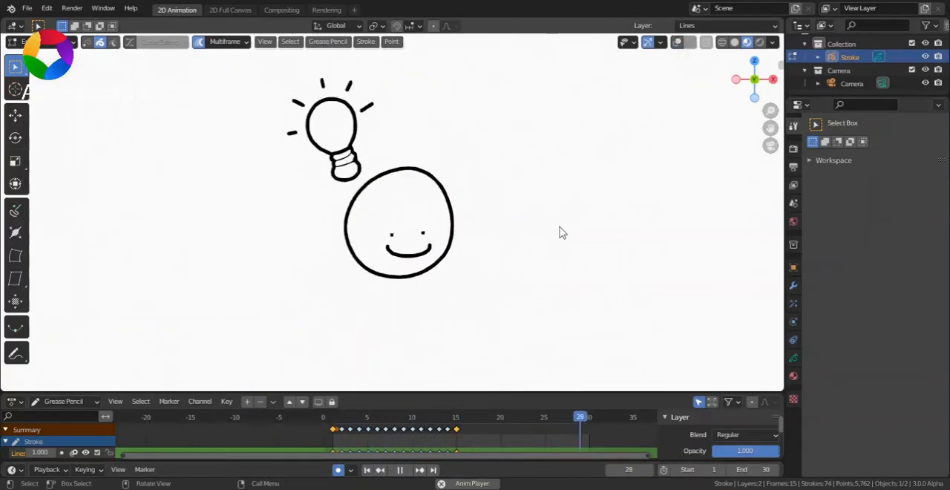
left_click(367, 469)
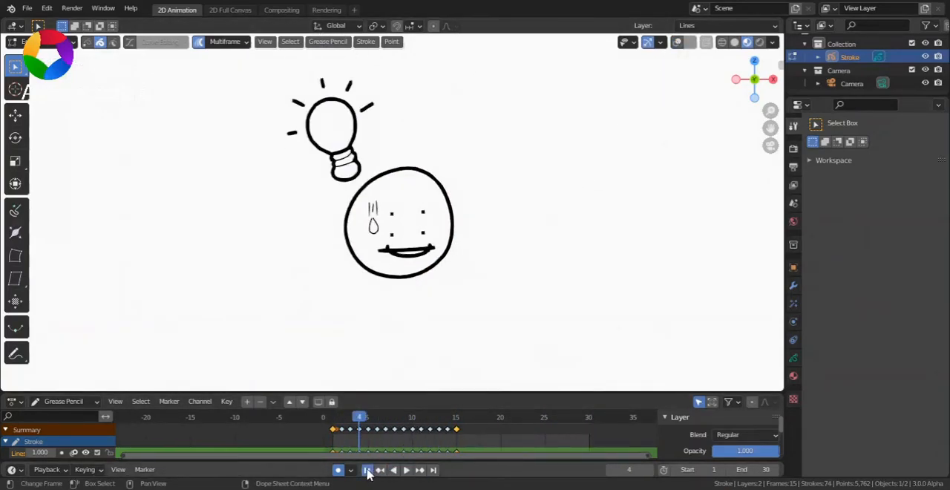
left_click(366, 469)
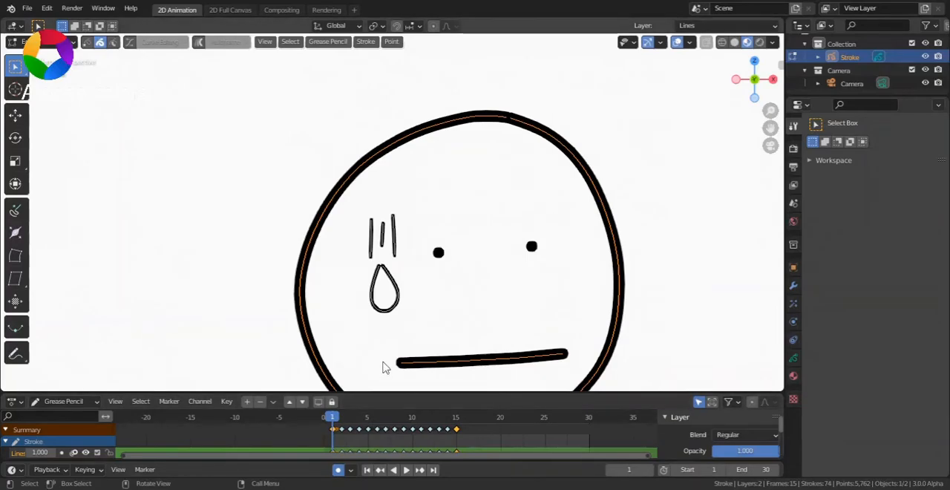
- Paste the sweat lines and drop into other frames and move them to a new layer
left_click(399, 469)
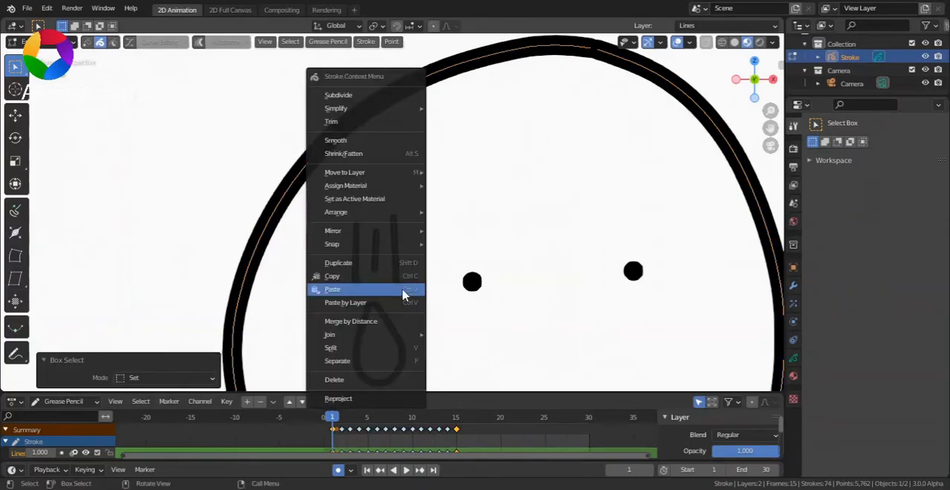
left_click(333, 288)
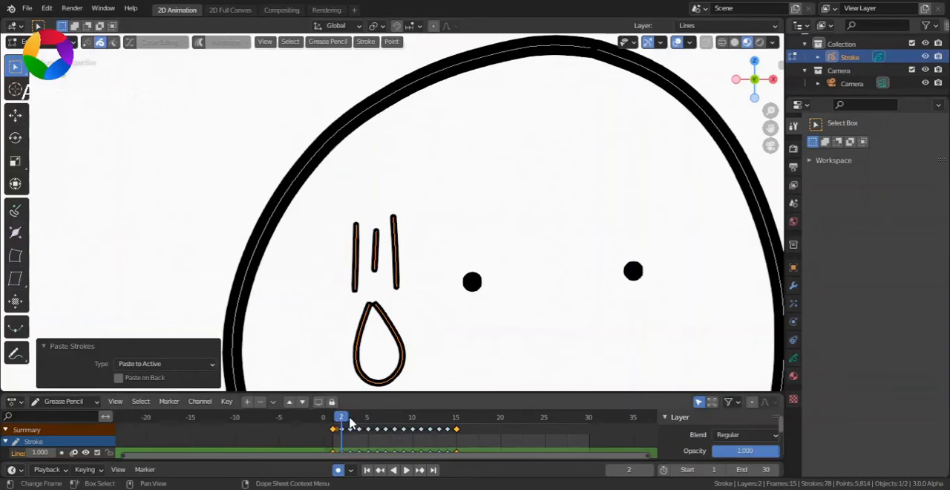
left_click(349, 416)
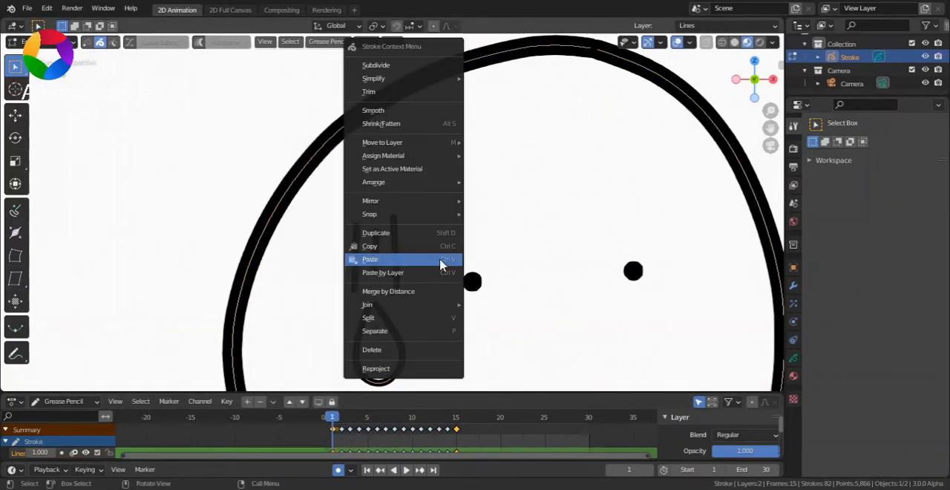
mouse_move(382, 142)
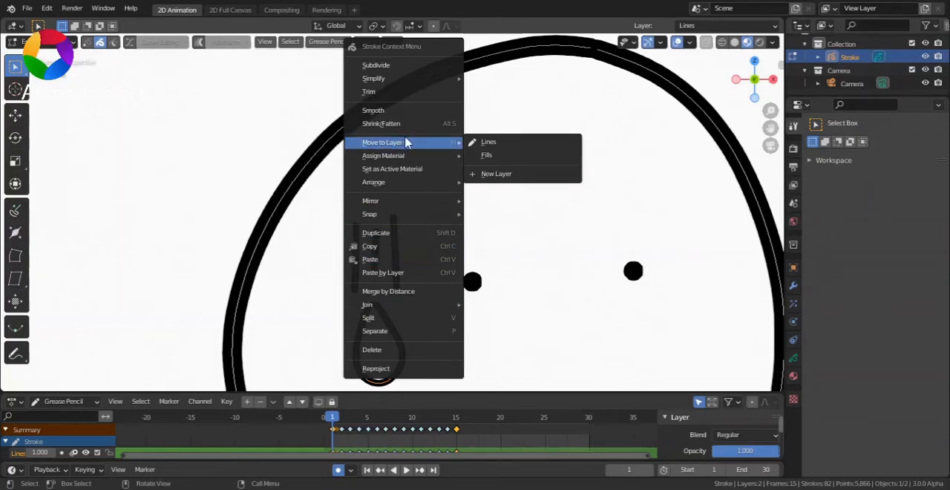
left_click(496, 173)
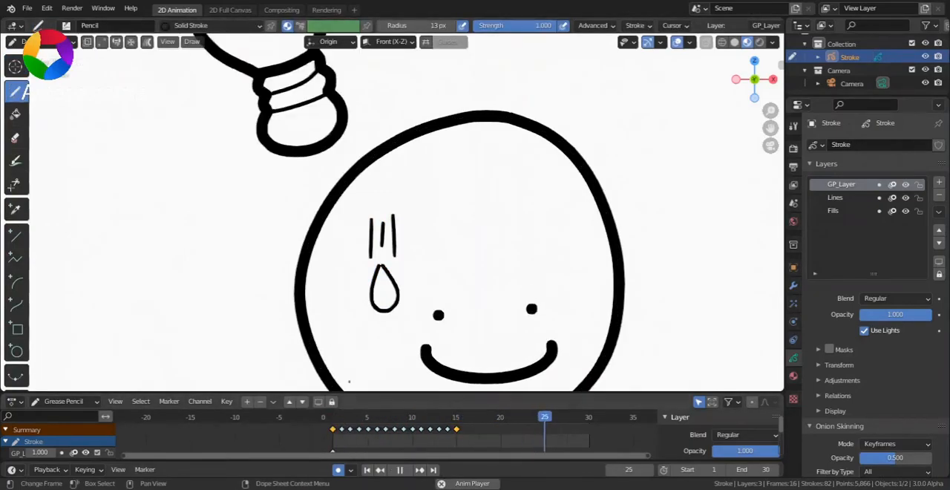
- Insert a blank keyframe at frame 15 on the sweat layer, then play back
left_click(457, 416)
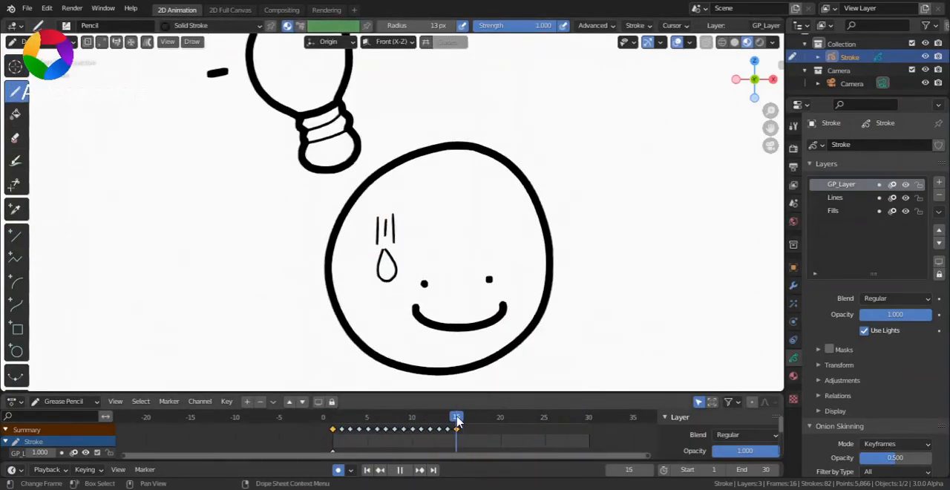
right_click(456, 419)
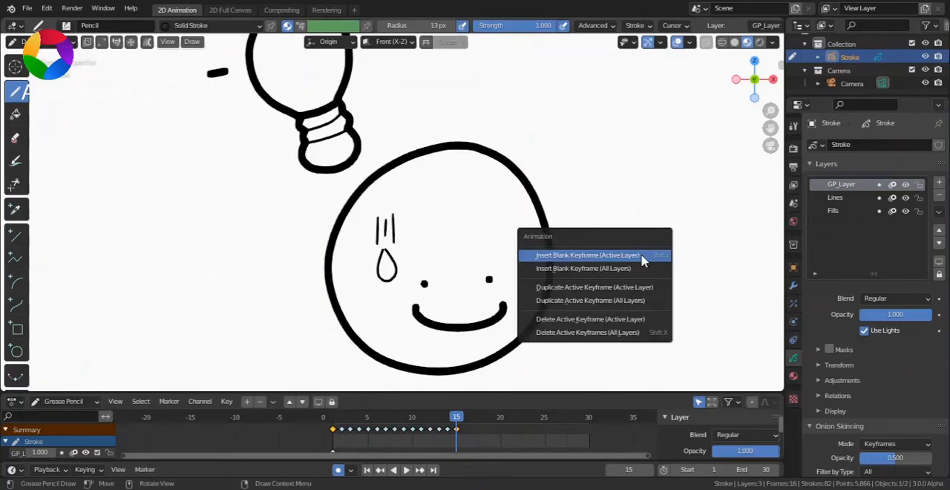
left_click(586, 254)
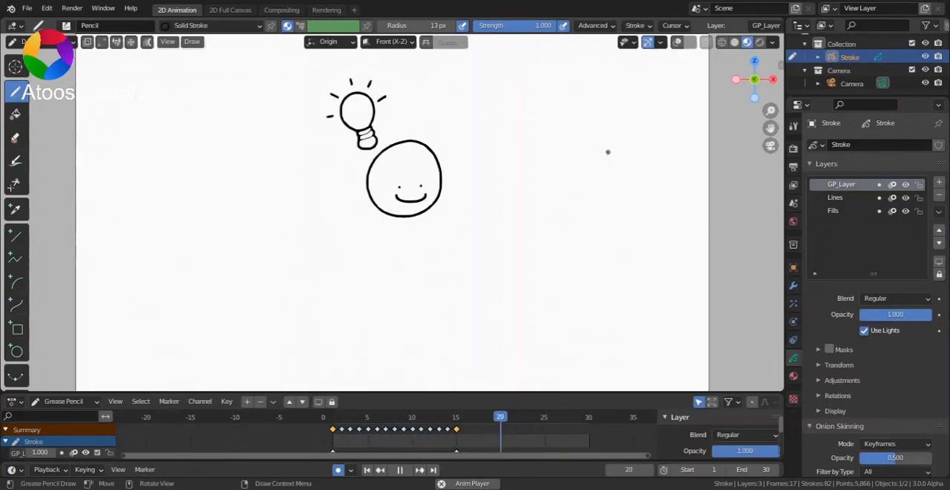
left_click(394, 416)
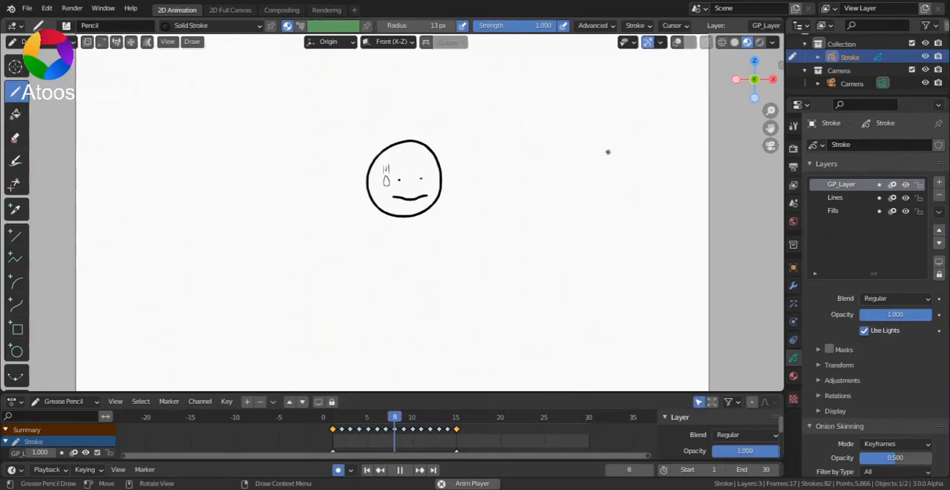